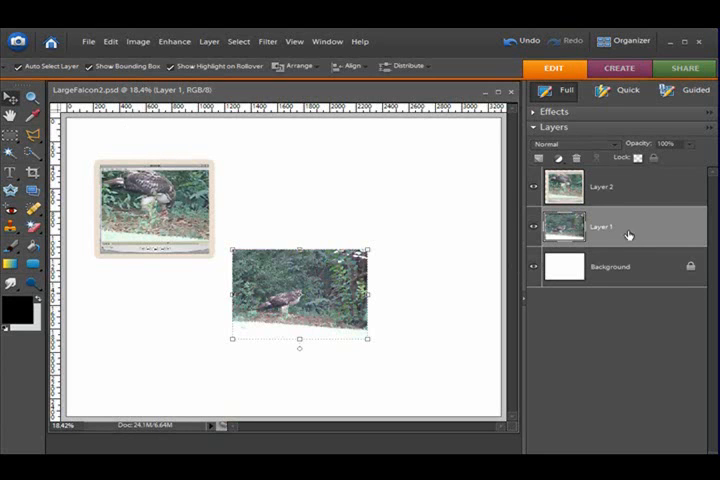
mouse_move(628, 232)
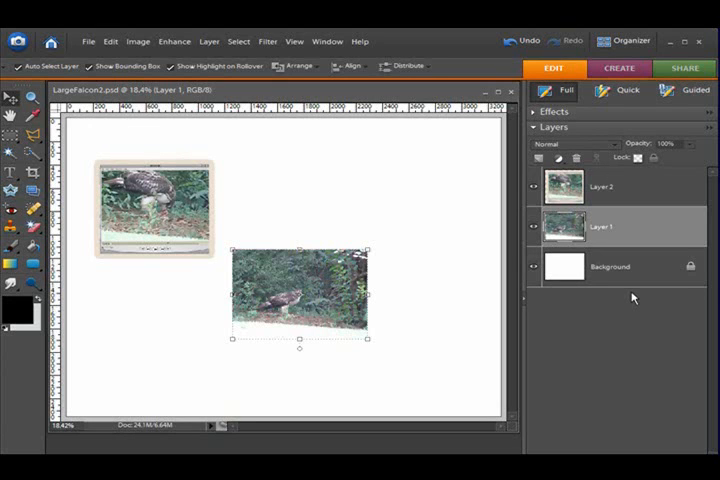
mouse_move(628, 228)
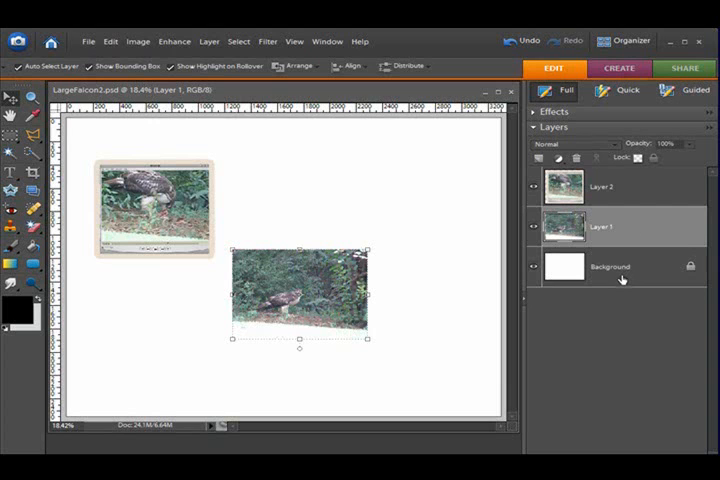
mouse_move(612, 224)
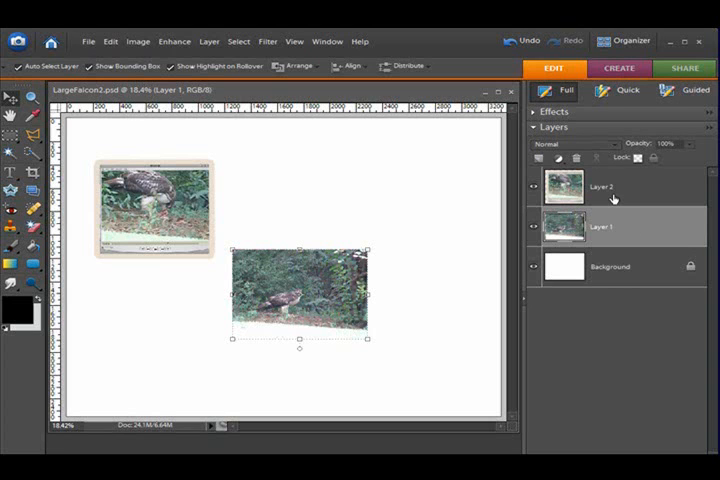
mouse_move(628, 190)
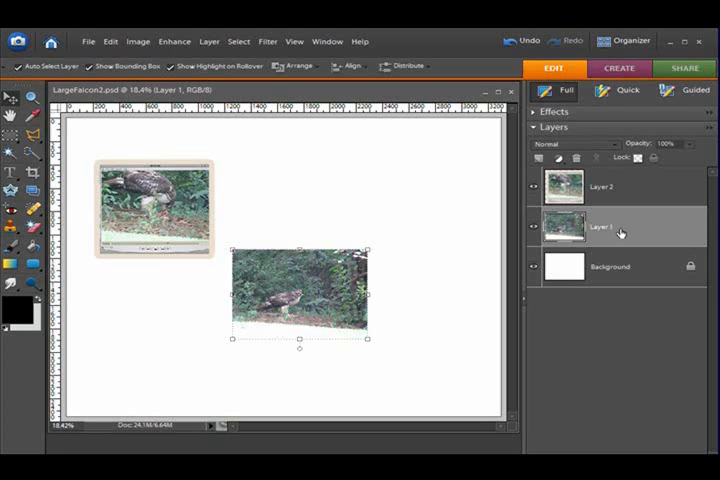
mouse_move(644, 240)
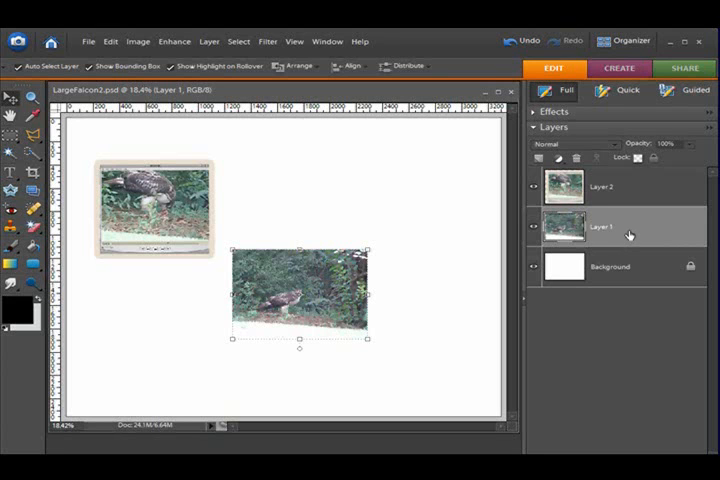
mouse_move(620, 184)
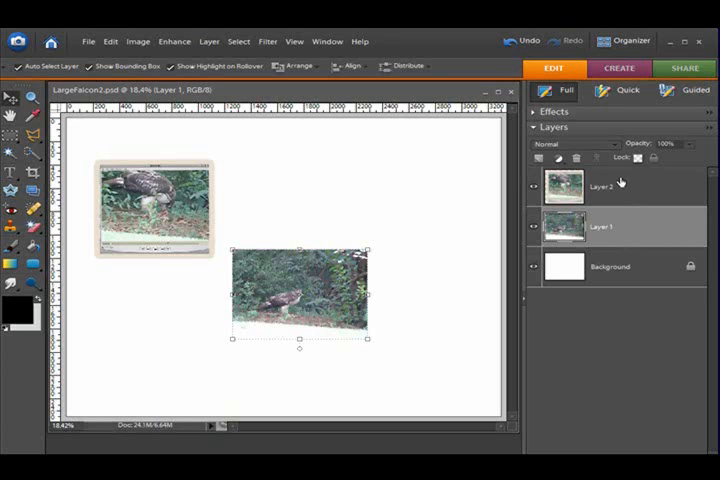
mouse_move(608, 276)
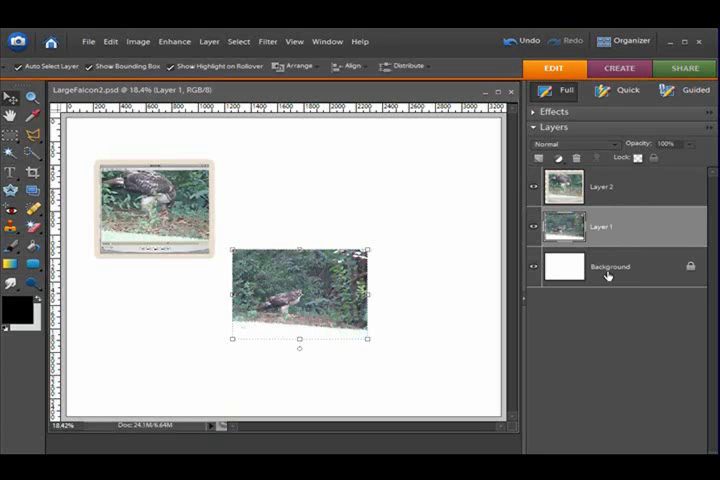
mouse_move(624, 186)
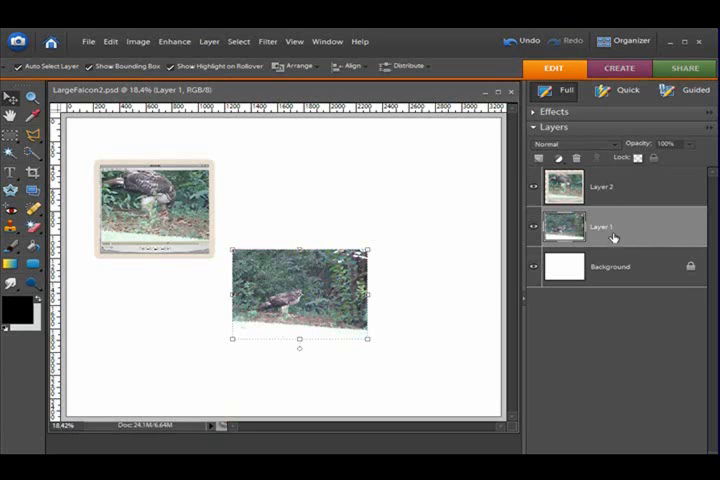
mouse_move(624, 184)
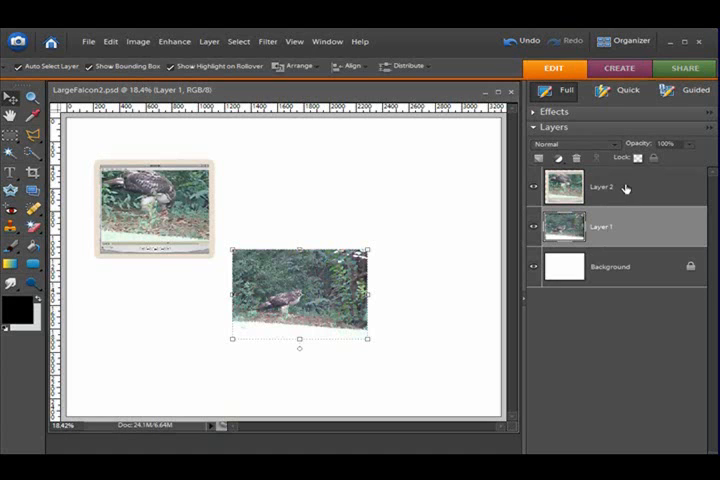
Step: Switch between the upper and lower bird photo layers, ending with the lower photo active
left_click(596, 188)
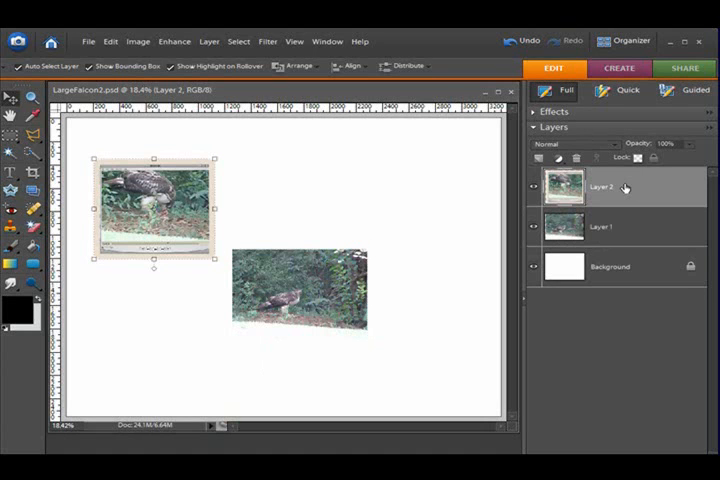
mouse_move(636, 188)
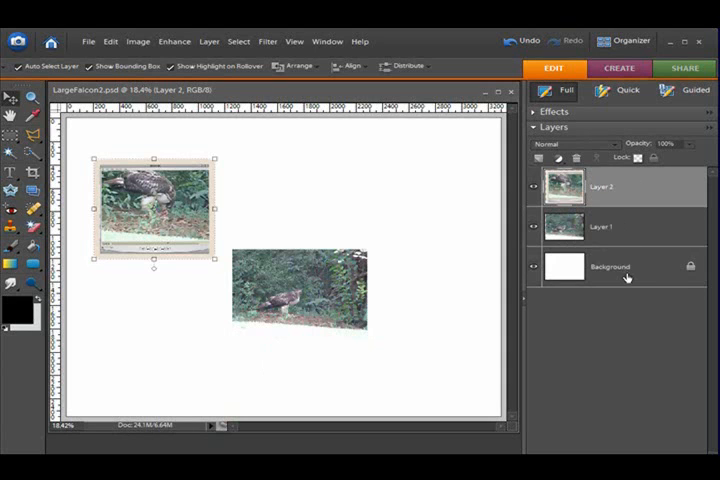
left_click(610, 268)
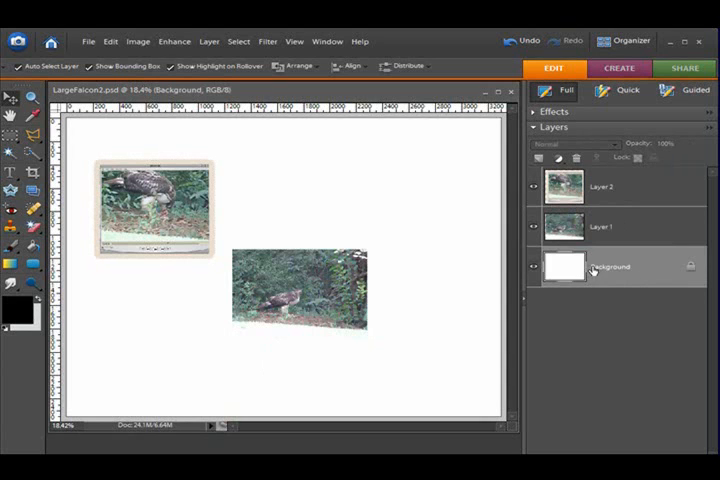
left_click(600, 228)
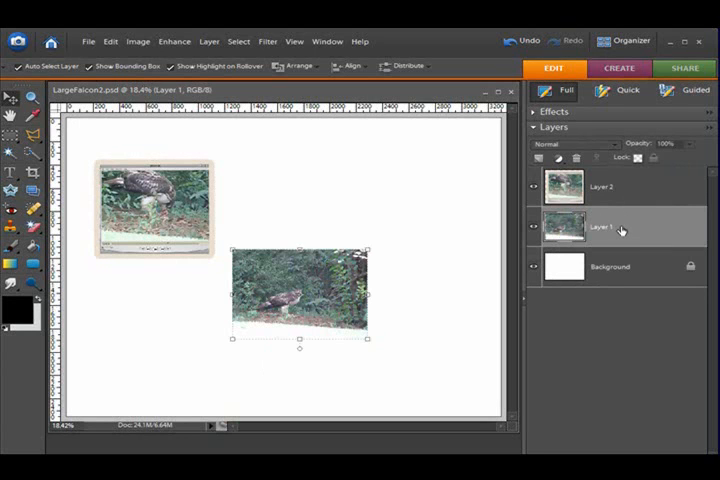
left_click(600, 188)
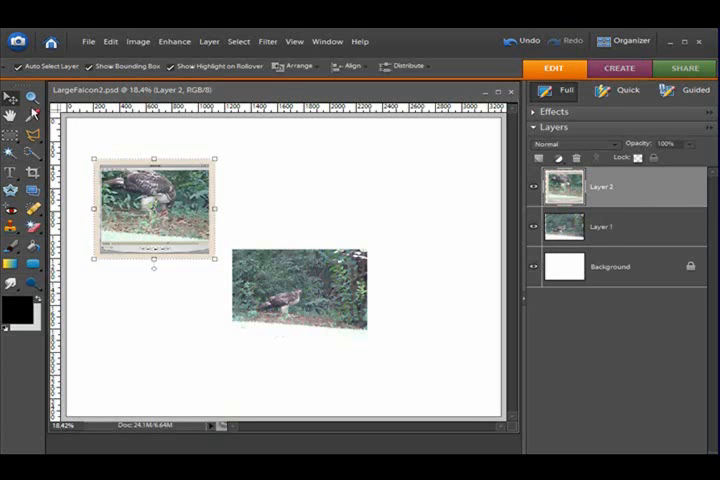
left_click(300, 292)
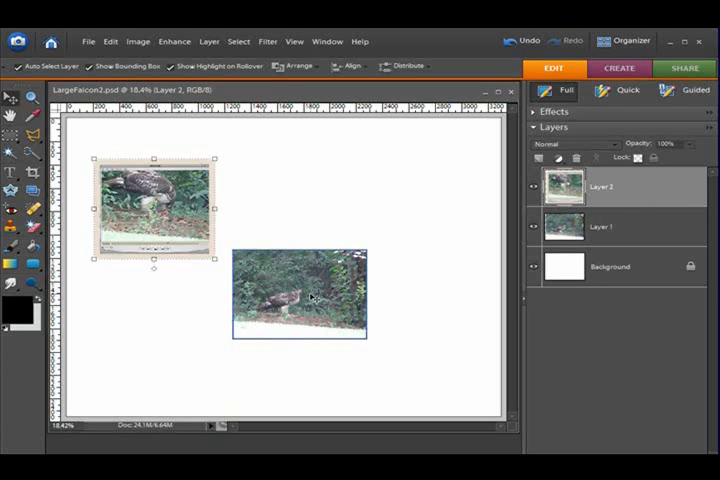
left_click(298, 292)
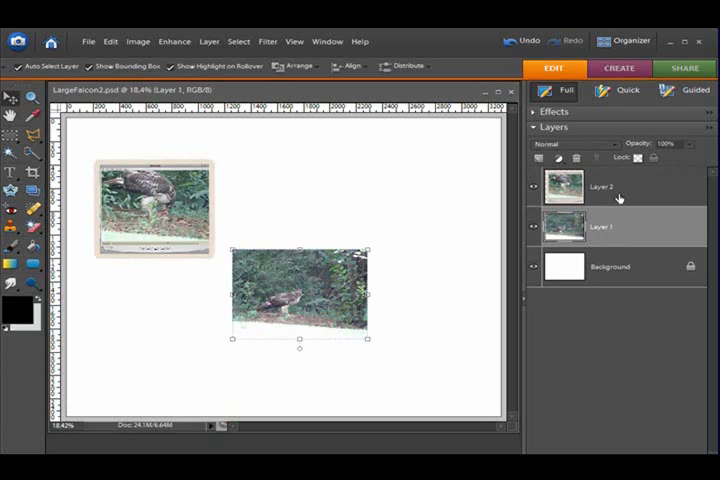
left_click(600, 188)
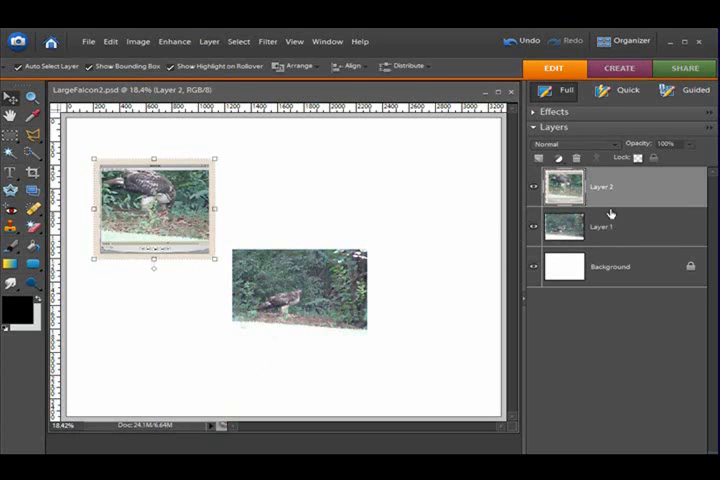
left_click(296, 292)
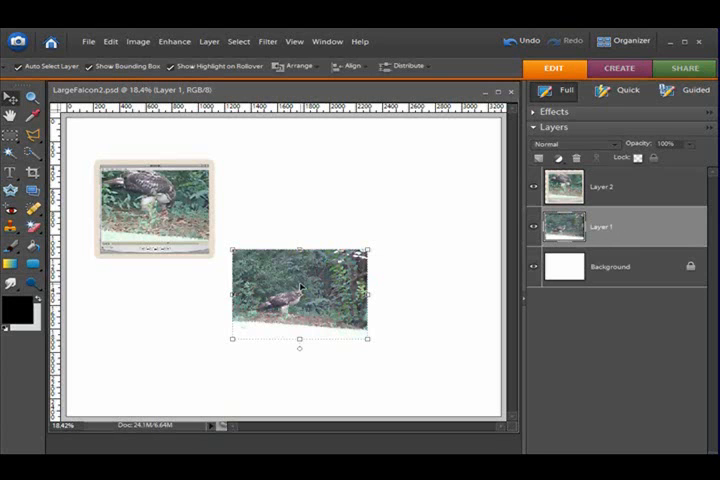
mouse_move(300, 292)
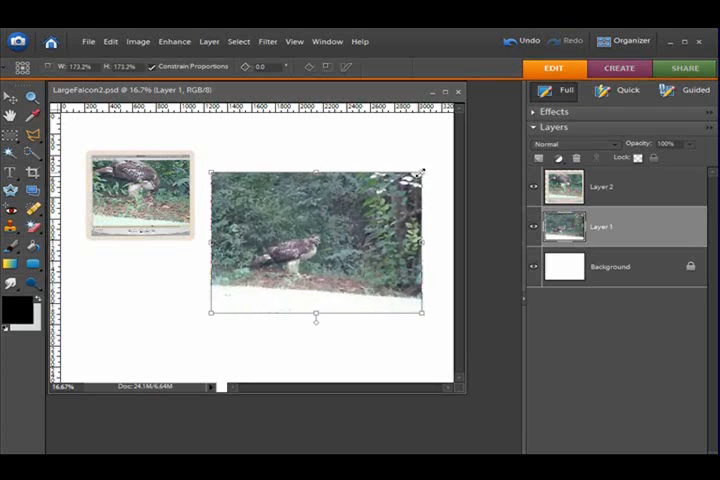
Step: Nudge the transform corner handle to refine the larger bird photo's proportional size
left_click_drag(420, 170, 438, 160)
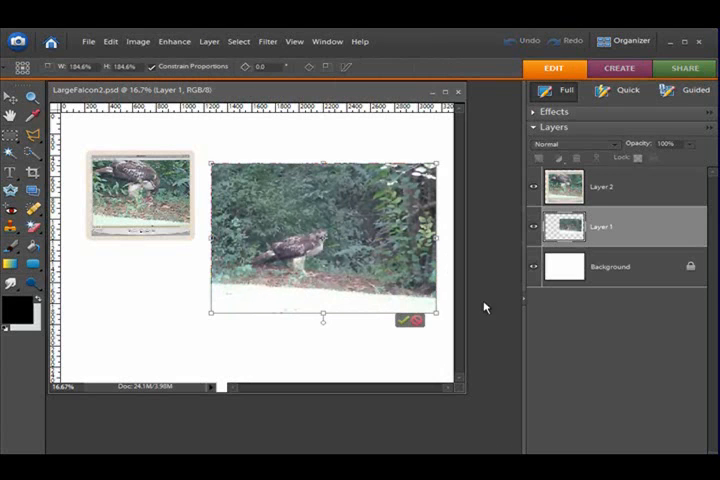
mouse_move(402, 320)
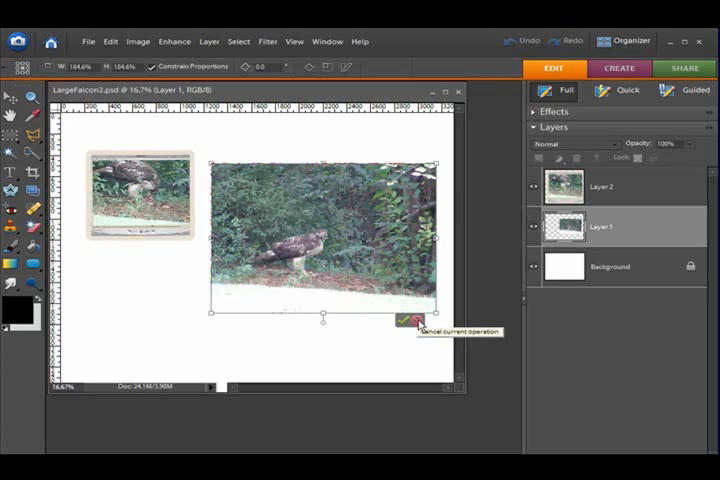
mouse_move(404, 322)
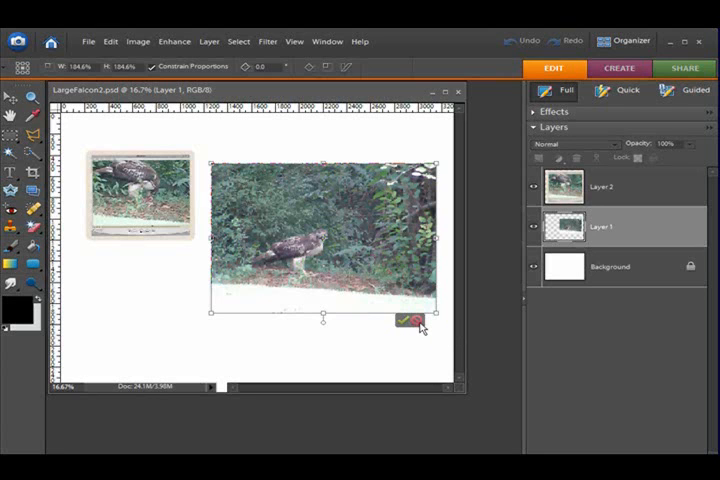
mouse_move(412, 320)
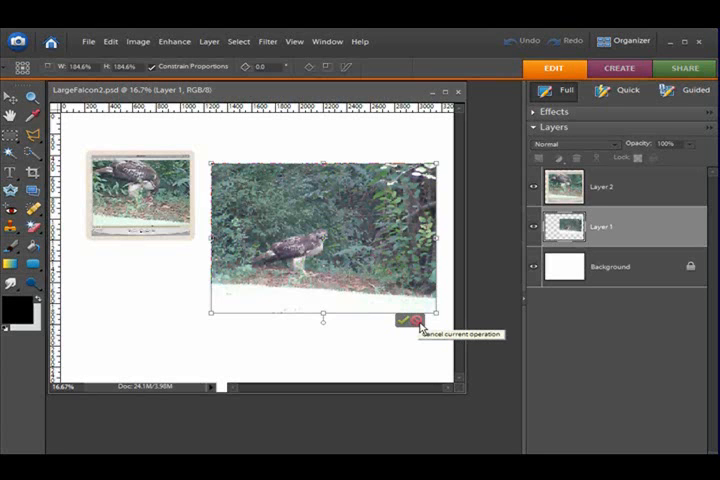
mouse_move(404, 320)
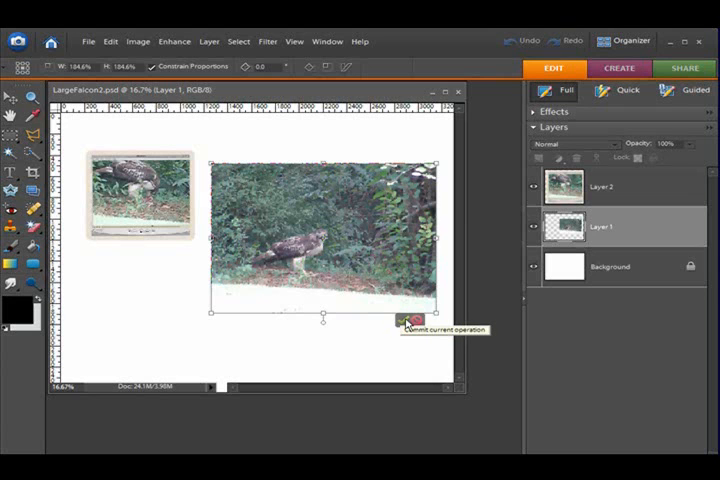
Step: Commit the enlarged size of the larger bird photo
left_click(404, 320)
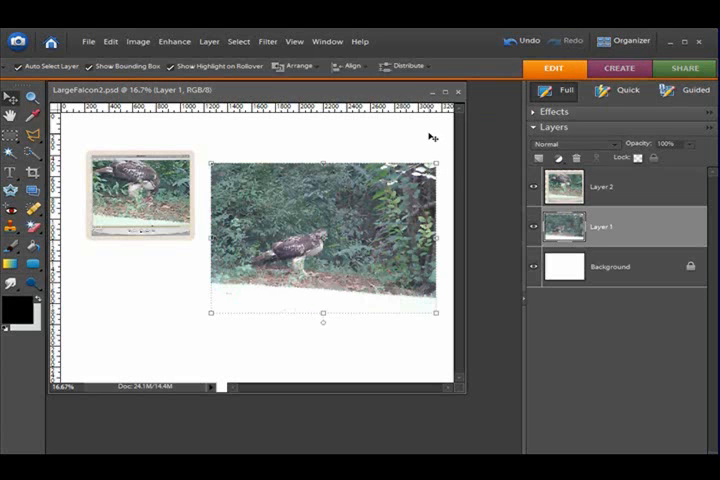
mouse_move(430, 138)
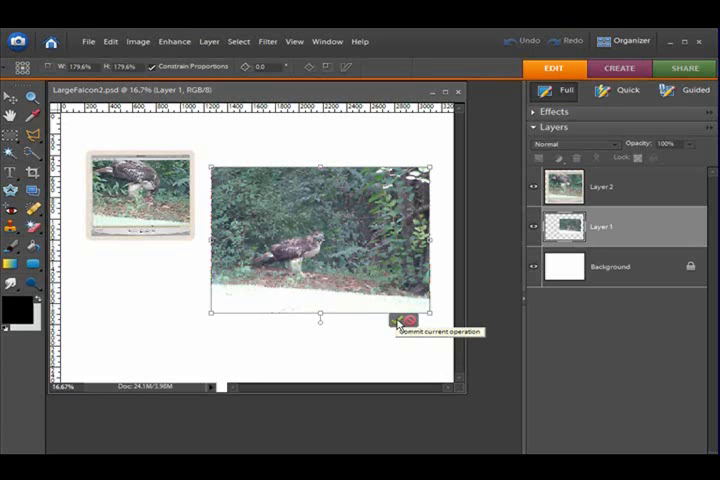
Step: Commit the pending resize and flatten the hawk photo into a short, wide strip
left_click(396, 324)
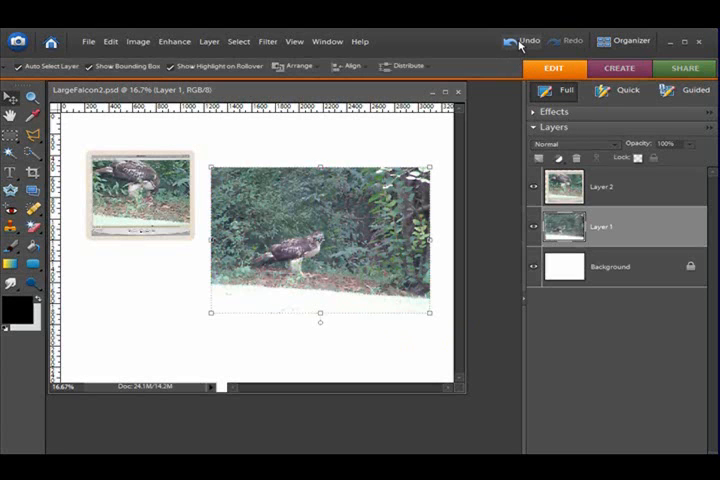
left_click(520, 40)
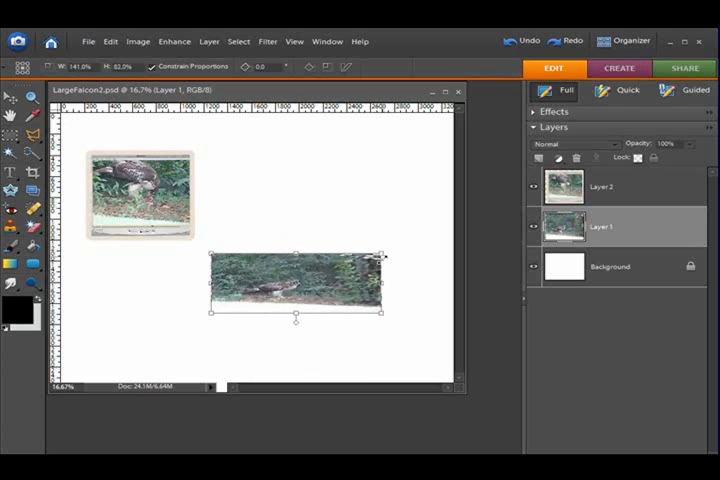
Step: Shrink the hawk photo back to normal proportions, then enlarge it across the page's right side
left_click_drag(384, 250, 356, 236)
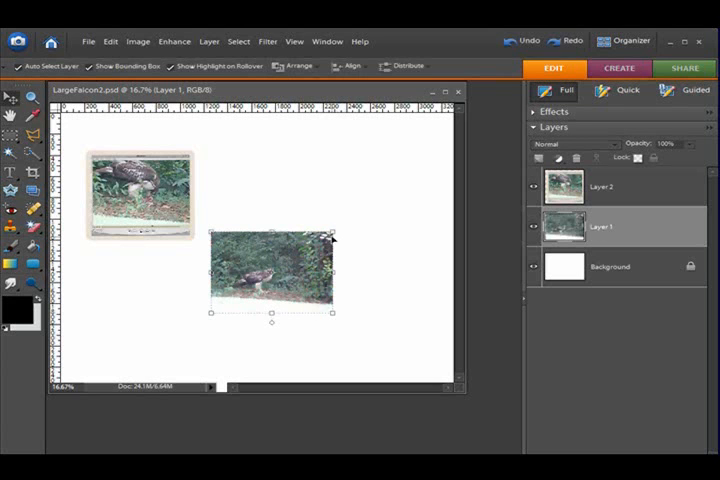
left_click_drag(332, 232, 438, 168)
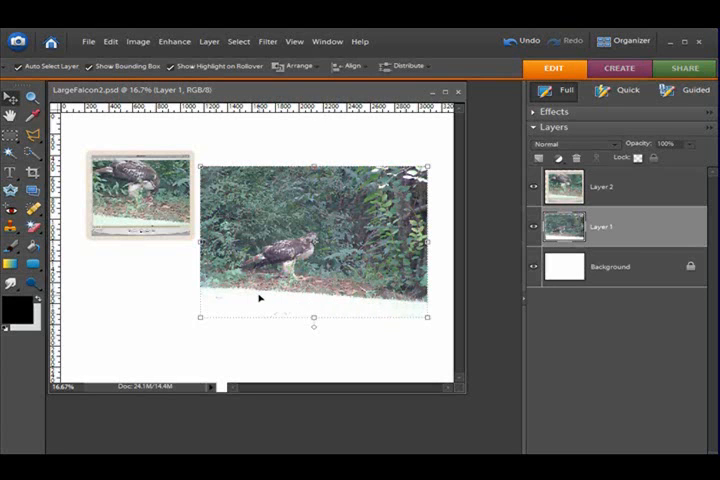
mouse_move(252, 292)
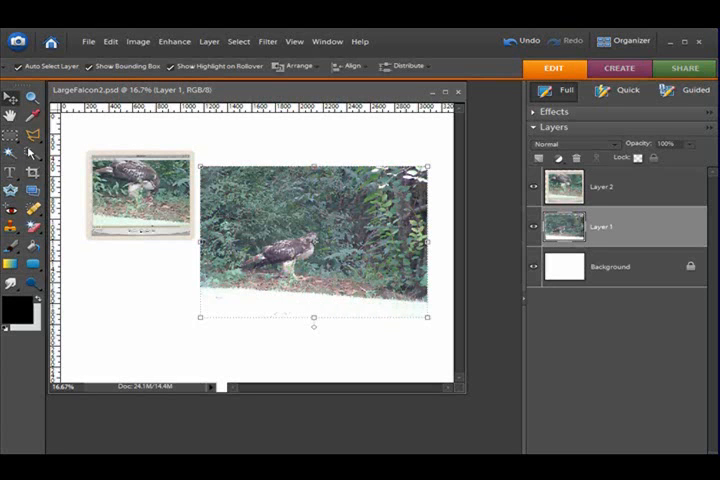
mouse_move(32, 176)
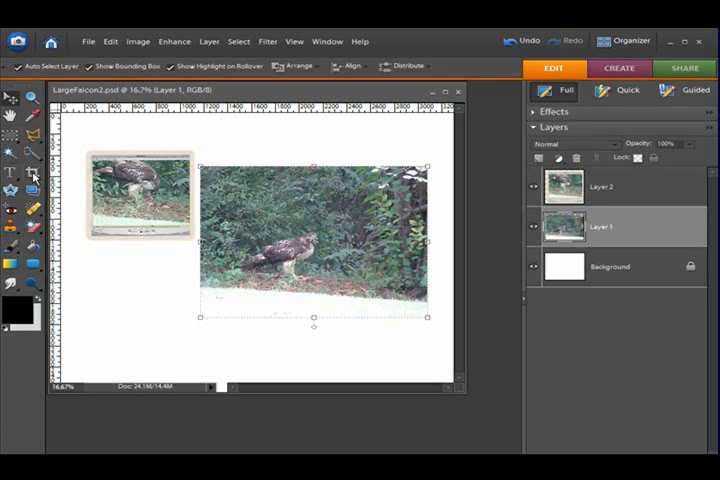
mouse_move(330, 166)
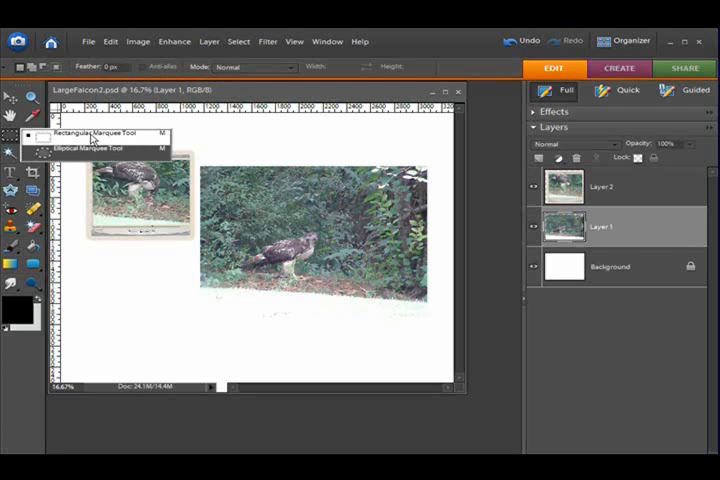
mouse_move(90, 138)
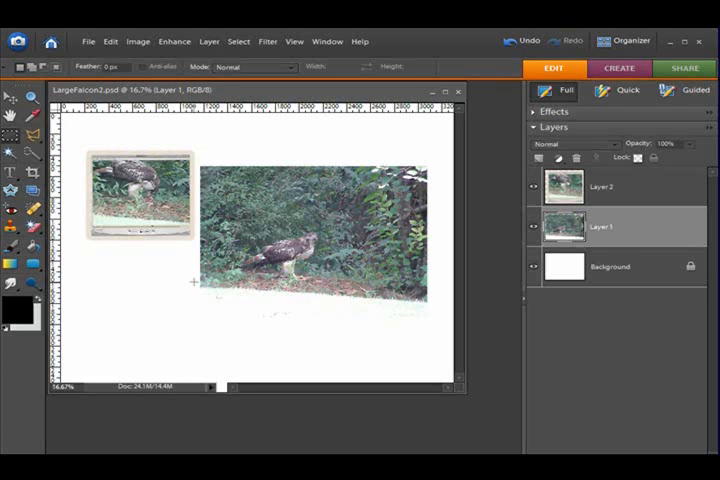
Step: Marquee-select the grassy strip below the bird at the bottom of the larger photo
left_click_drag(198, 290, 430, 320)
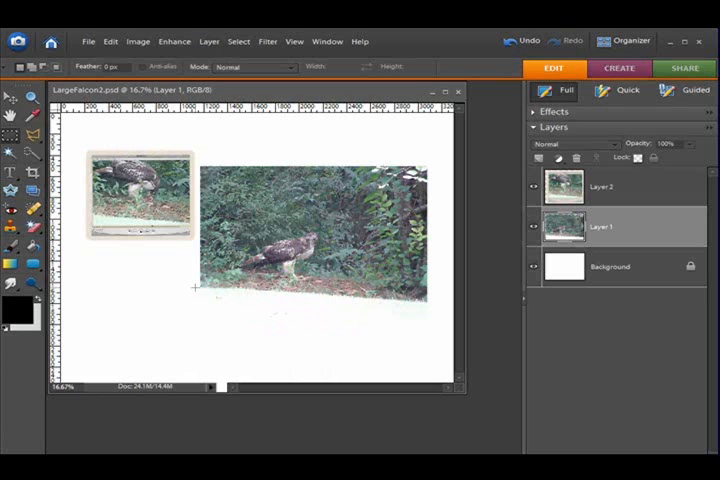
left_click_drag(196, 290, 424, 336)
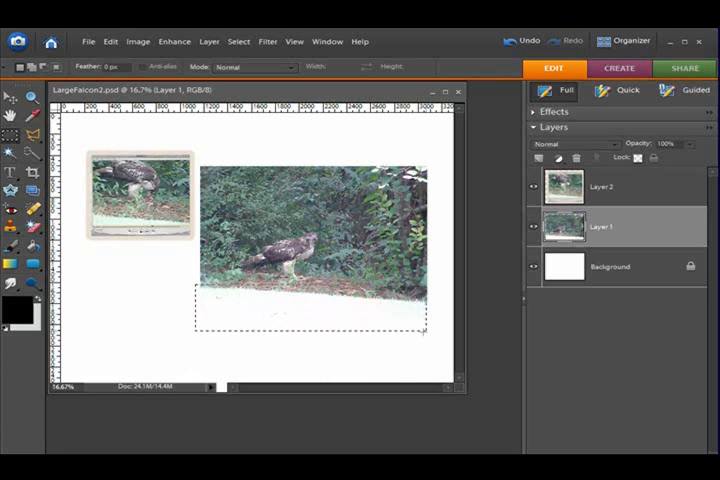